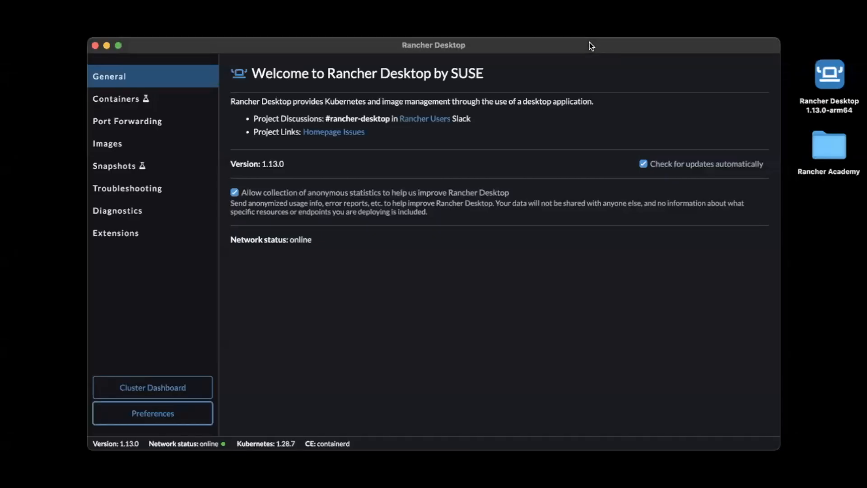
mouse_move(71, 412)
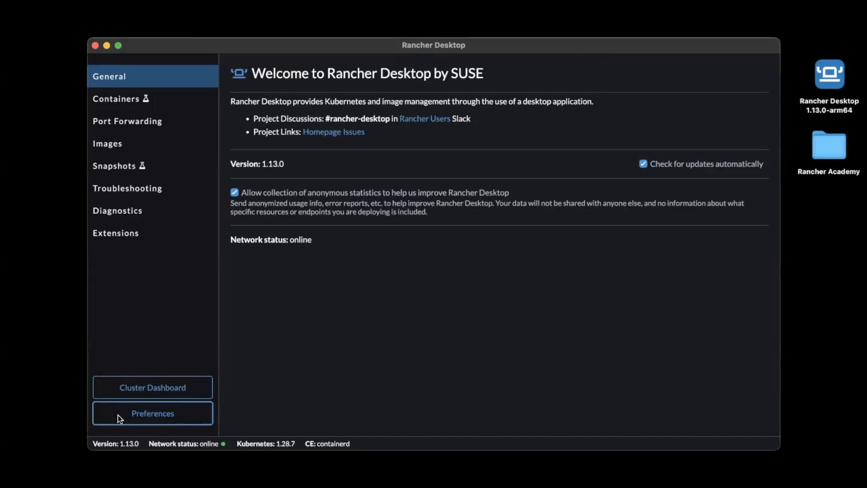
Enable experimental Web Assembly (wasm) in Container Engine preferences and apply the change.
click(153, 414)
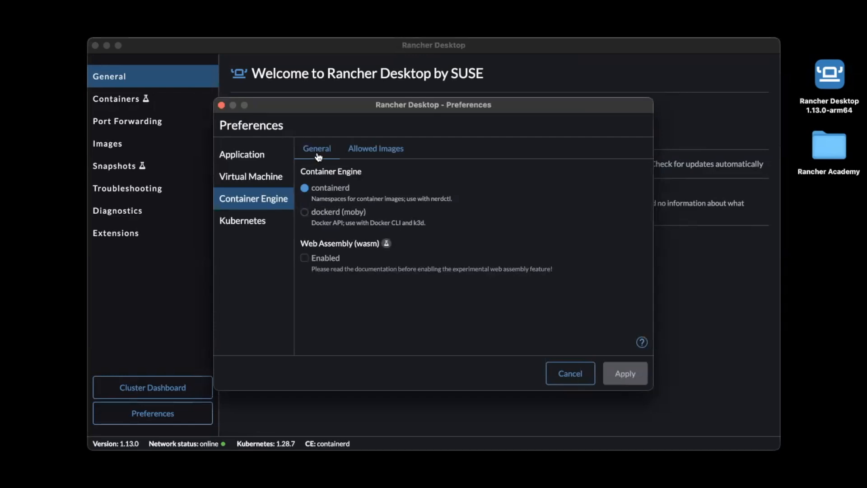
mouse_move(305, 266)
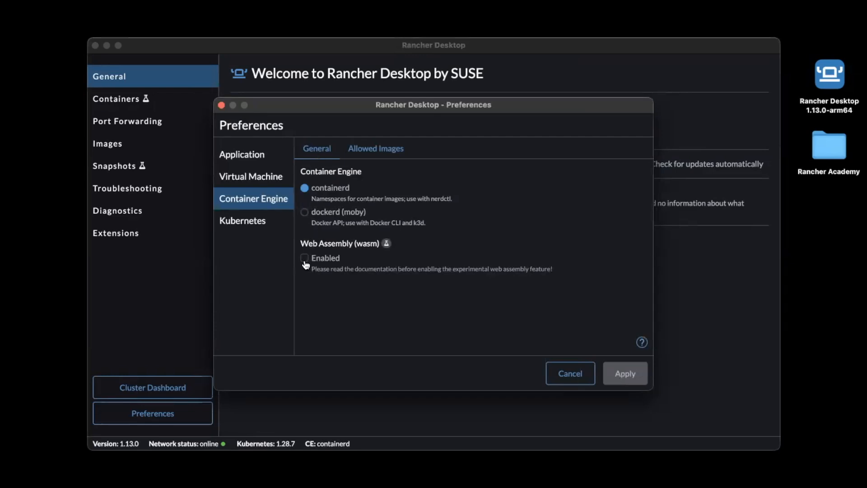
click(305, 258)
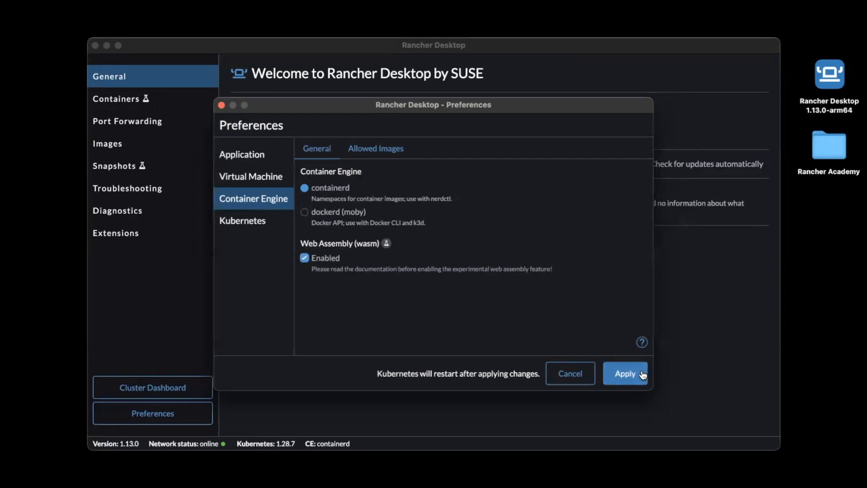
click(625, 374)
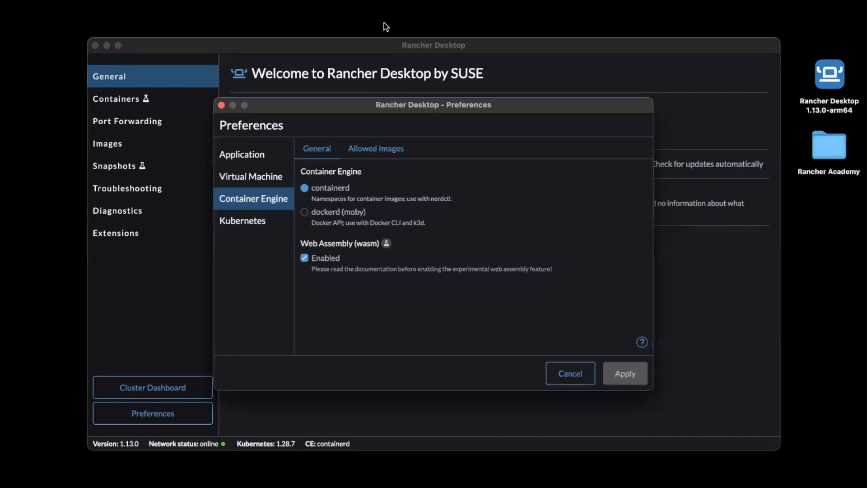
mouse_move(514, 6)
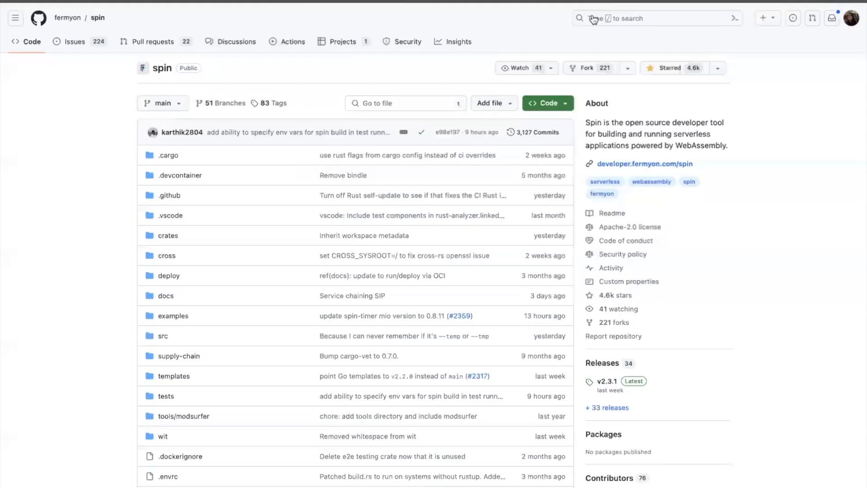
mouse_move(451, 175)
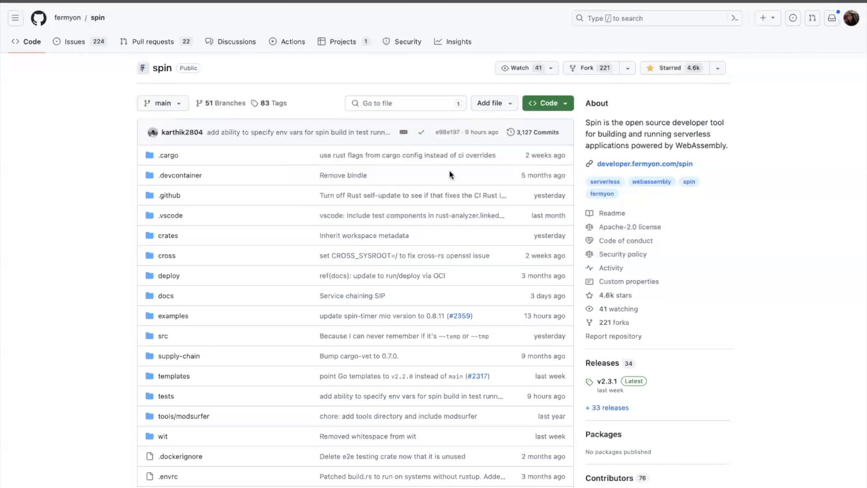
Scroll the fermyon/spin repository page down to the README's Getting started section.
scroll(down, 3)
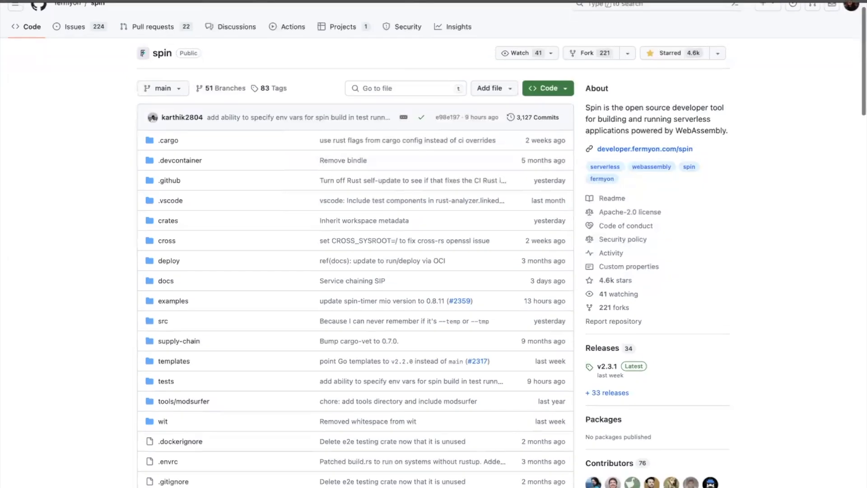
scroll(down, 3)
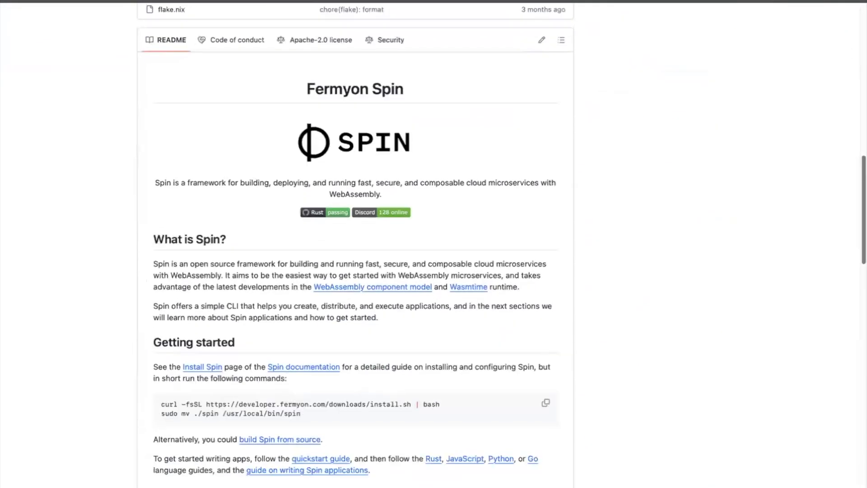
scroll(down, 3)
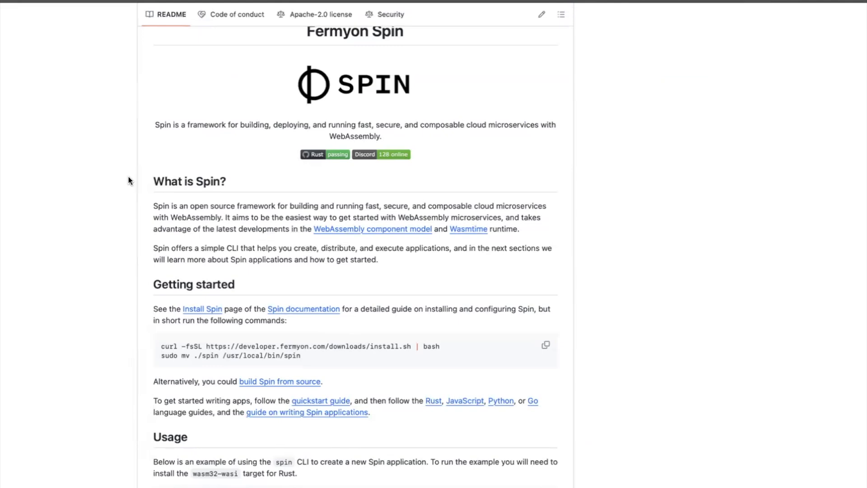
mouse_move(147, 188)
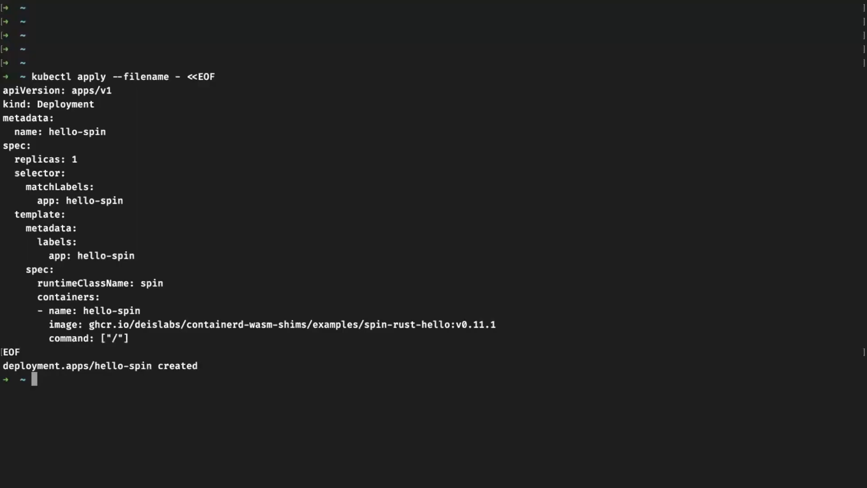
mouse_move(318, 16)
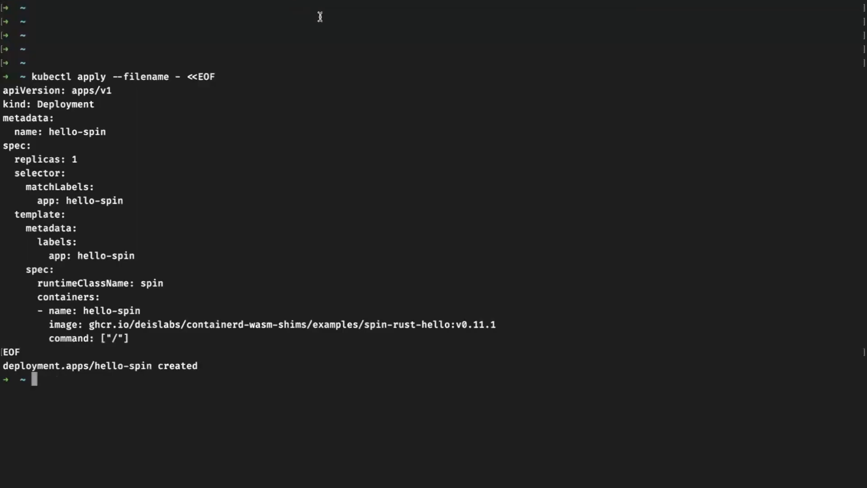
mouse_move(593, 30)
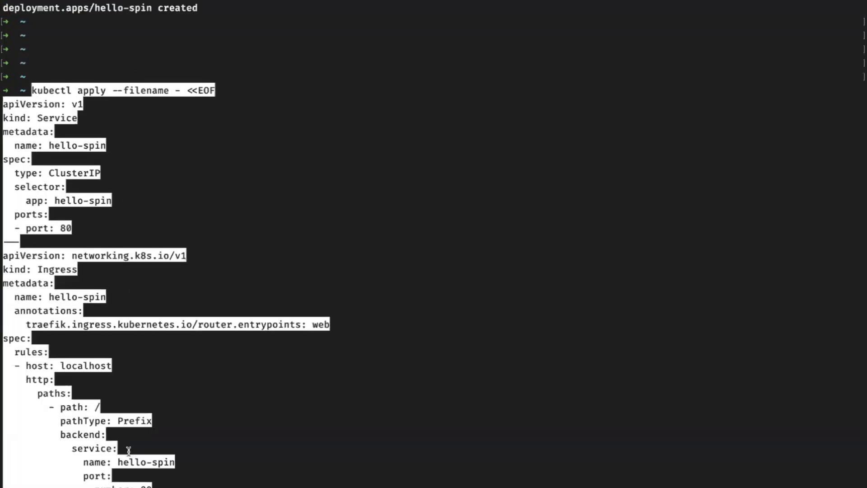
Scroll the terminal after applying the hello-spin Deployment, Service and Ingress manifests.
scroll(down, 3)
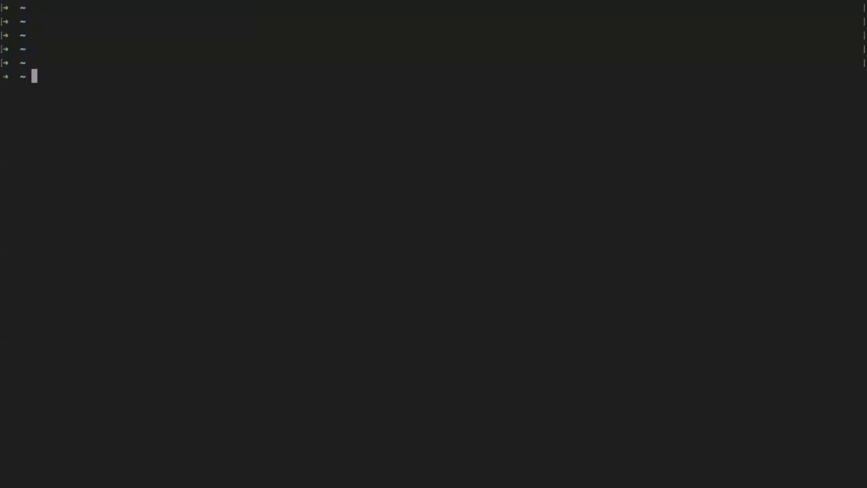
text(curl http)
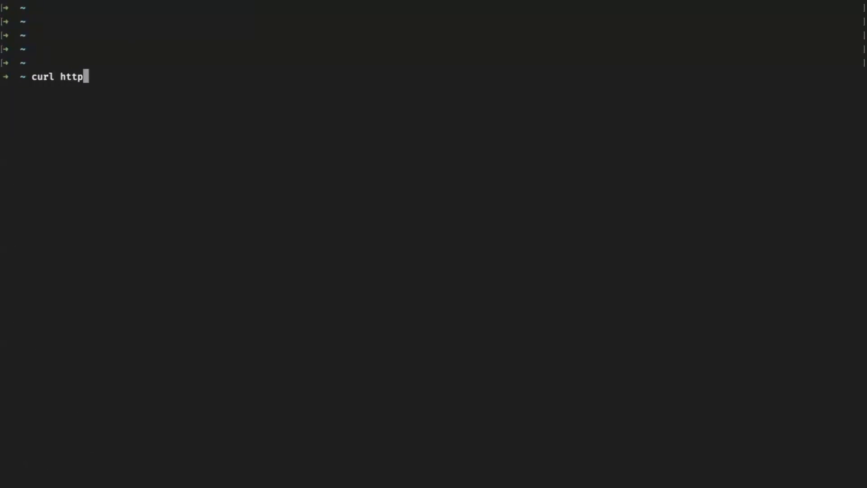
text(://loca)
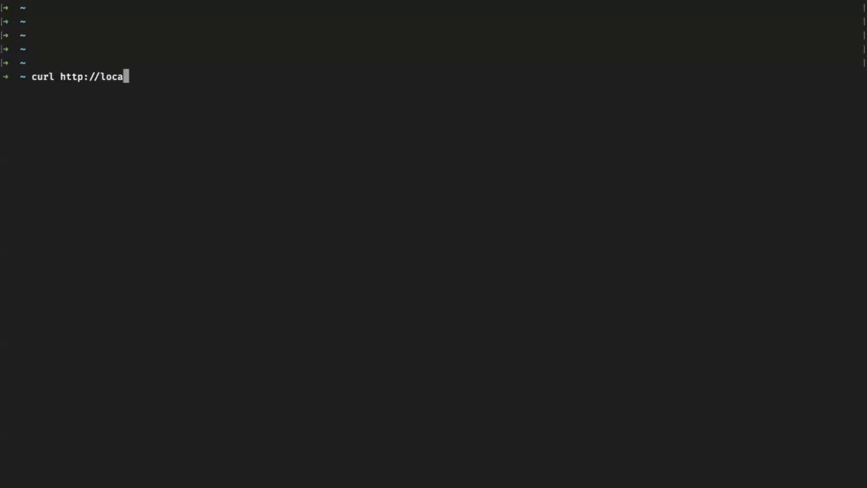
text(lhost:)
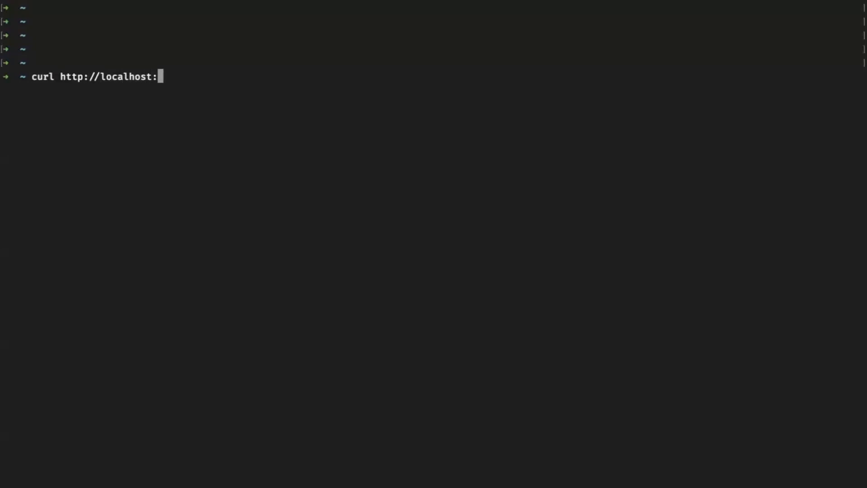
text(/hello)
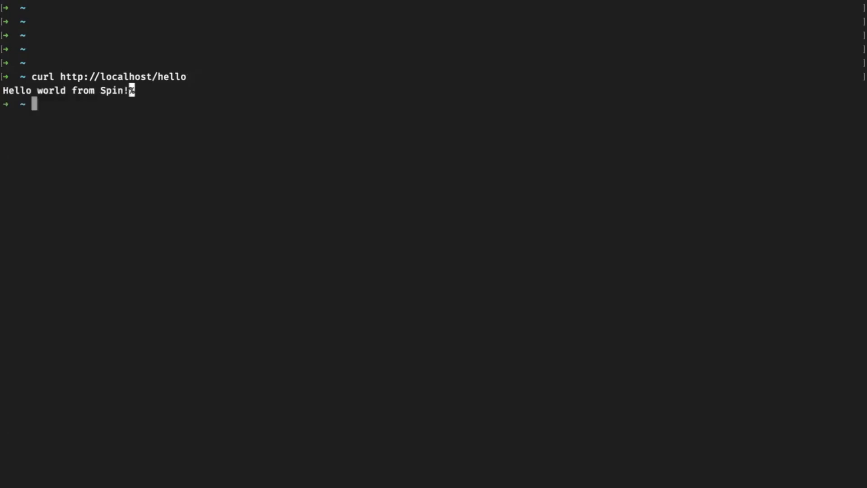
mouse_move(376, 28)
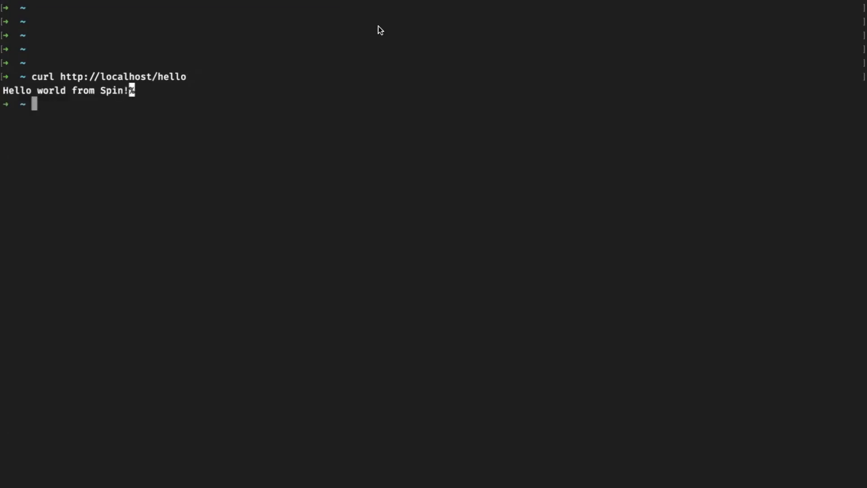
mouse_move(585, 11)
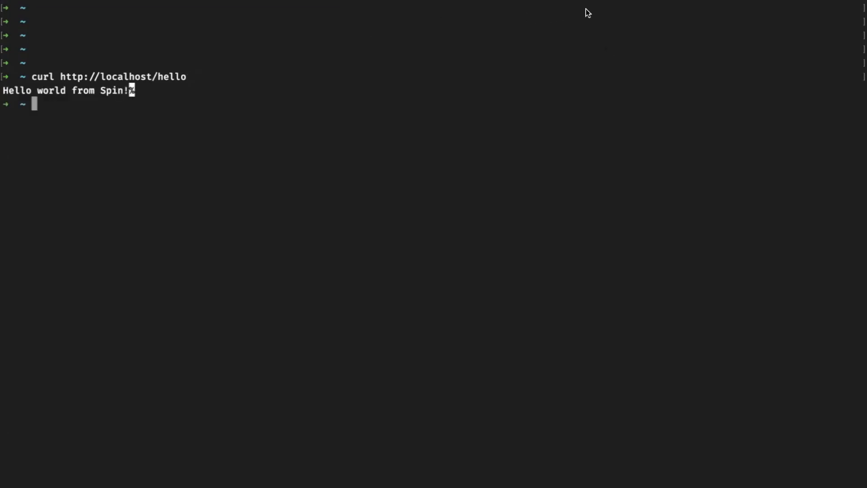